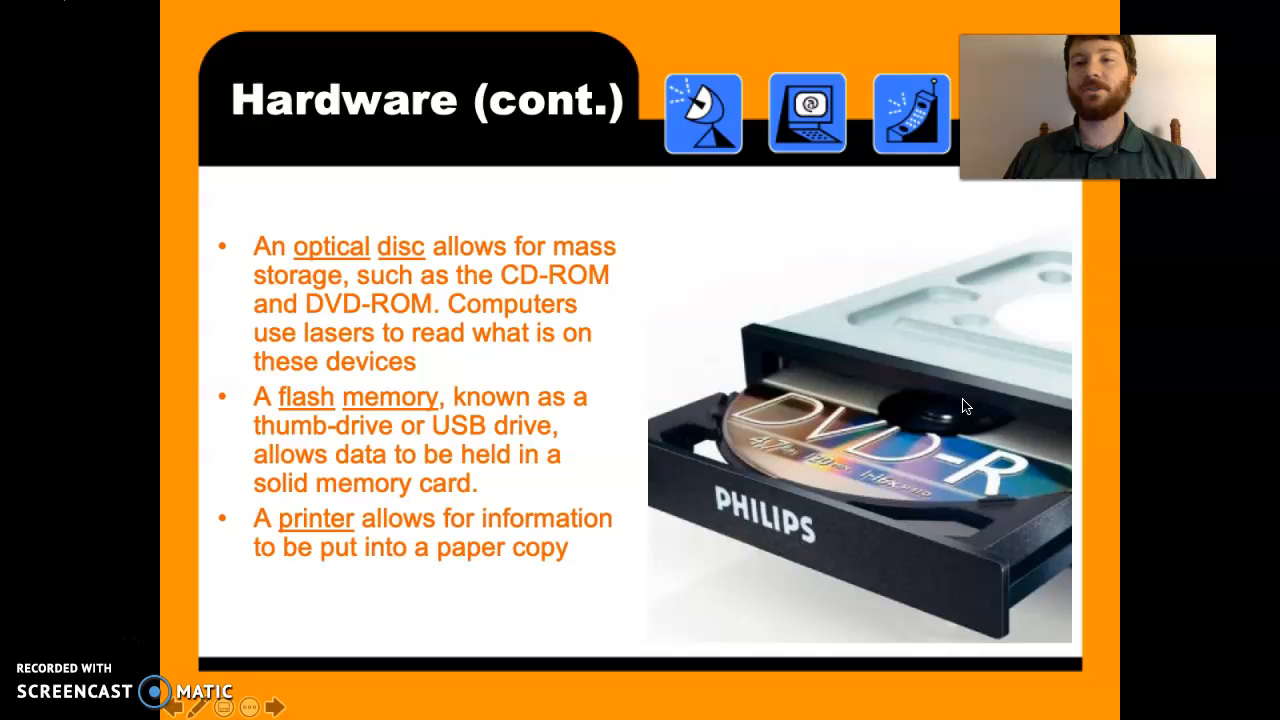
pyautogui.moveTo(916, 500)
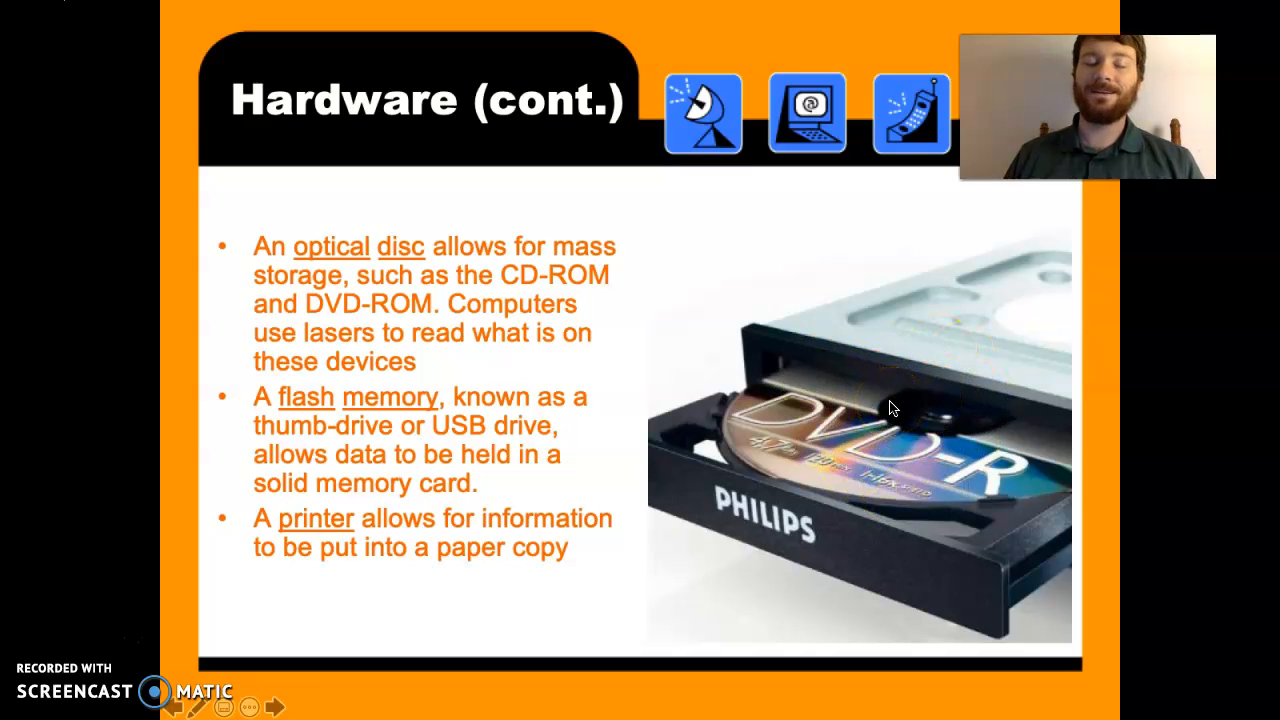
pyautogui.moveTo(878, 384)
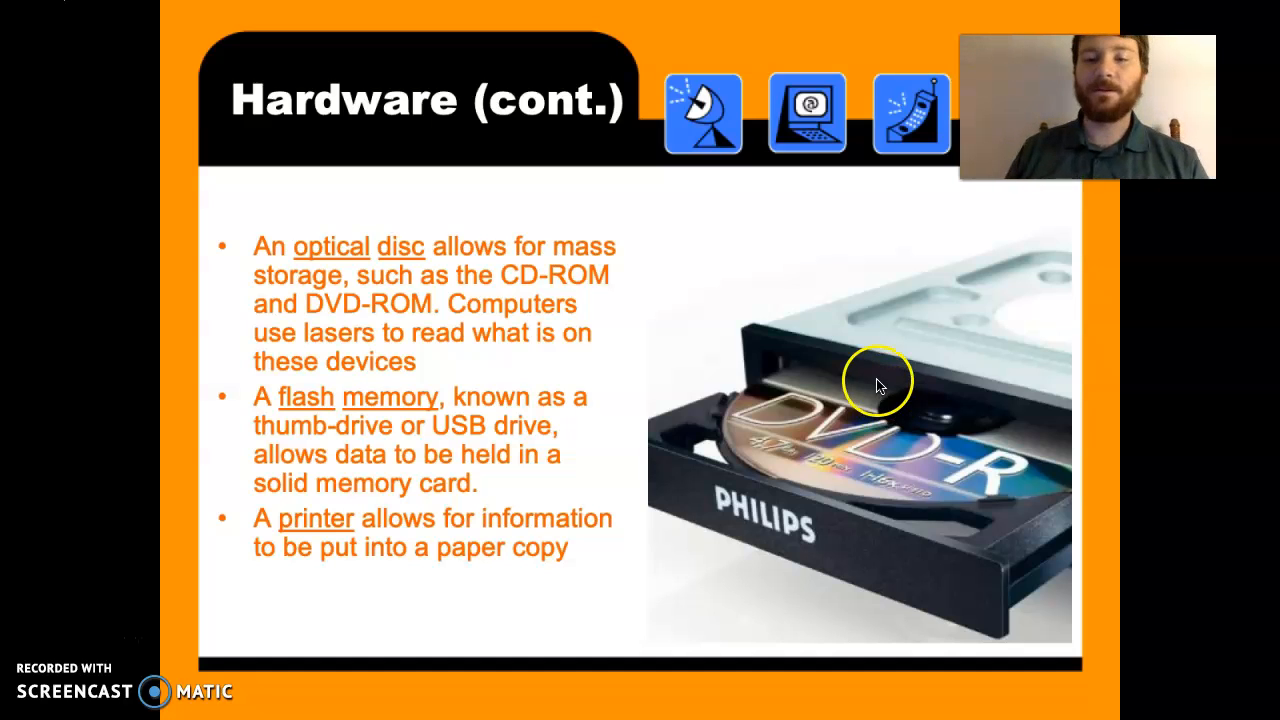
pyautogui.moveTo(484, 428)
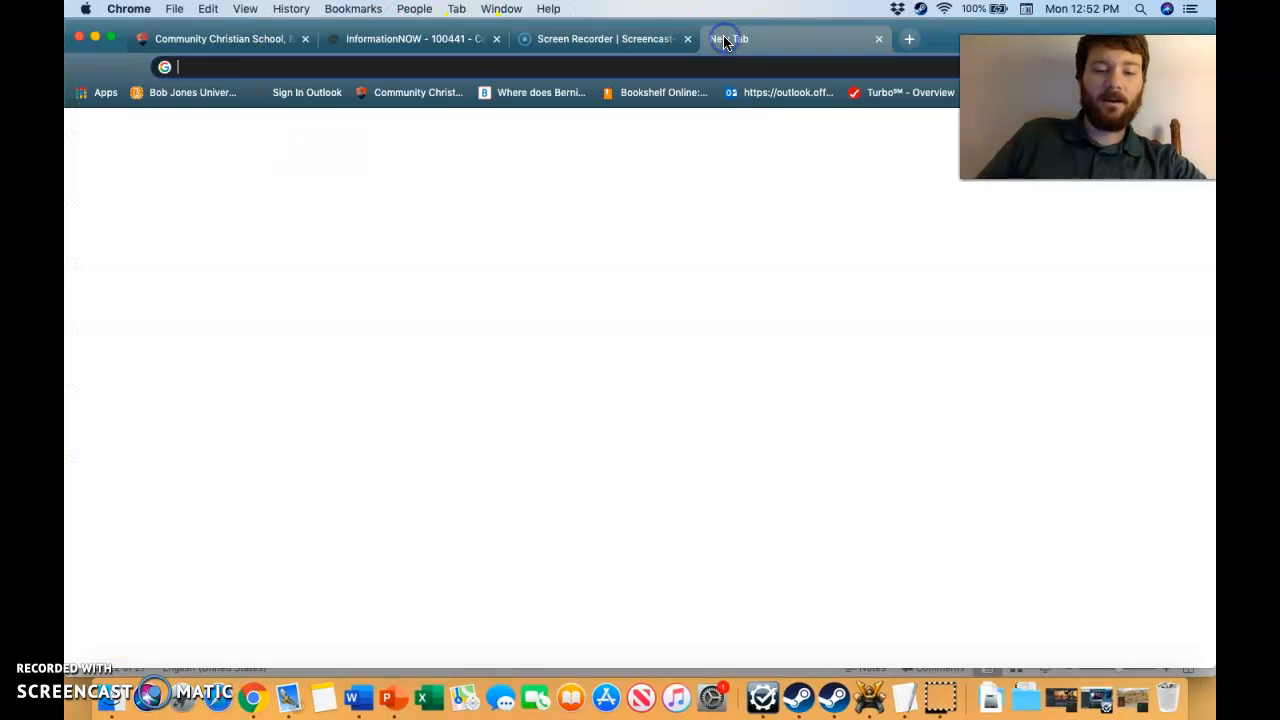
# Search Google for 'tanks on wii play'
pyautogui.write('tanks on wii')
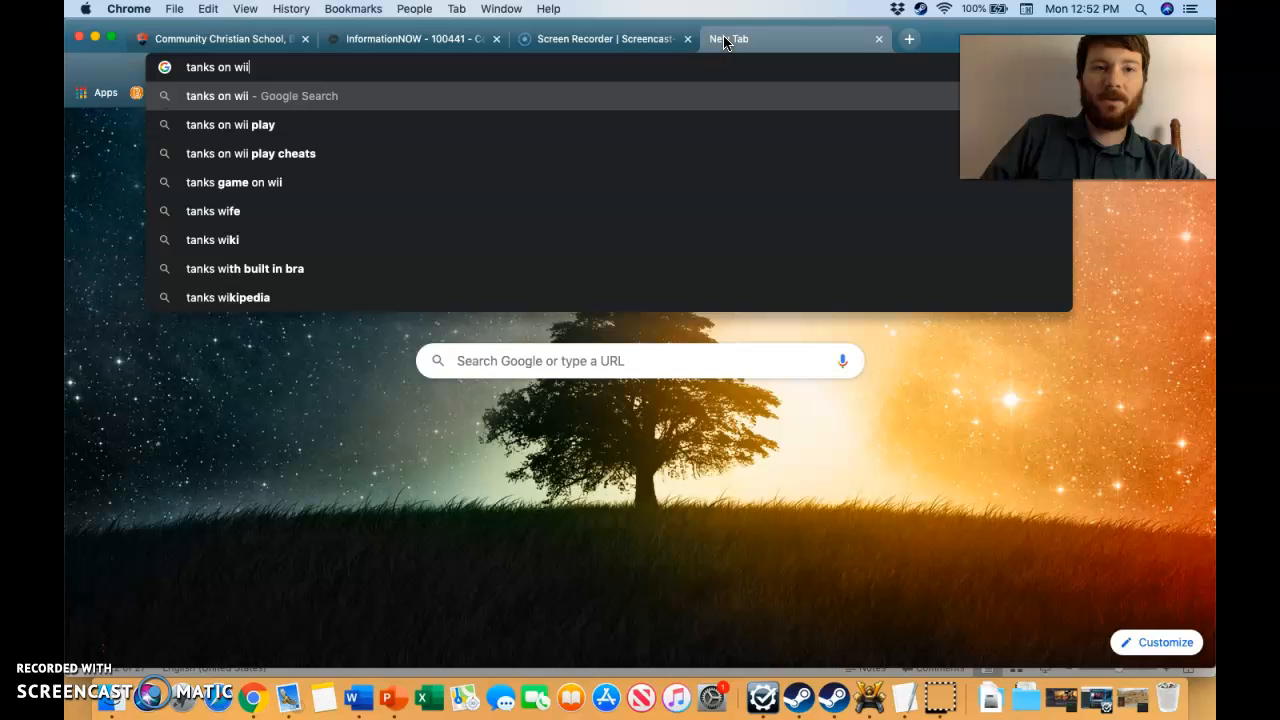
pyautogui.write('p')
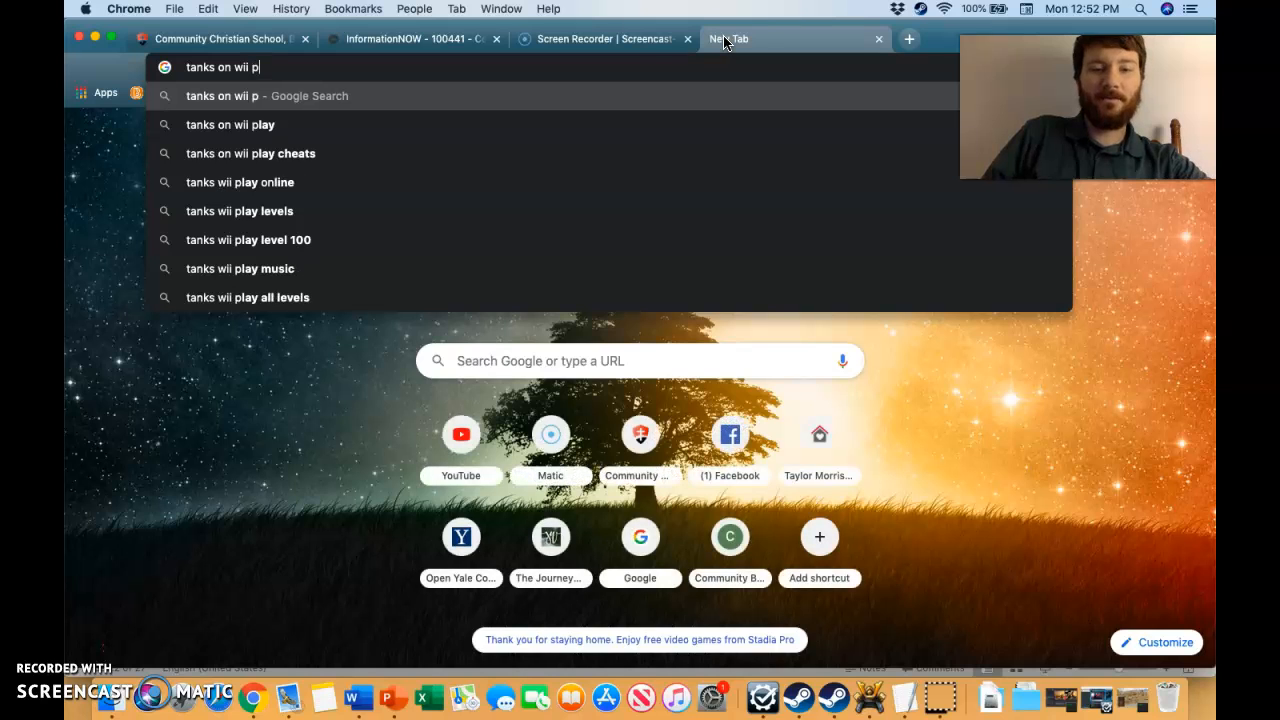
pyautogui.press('Return')
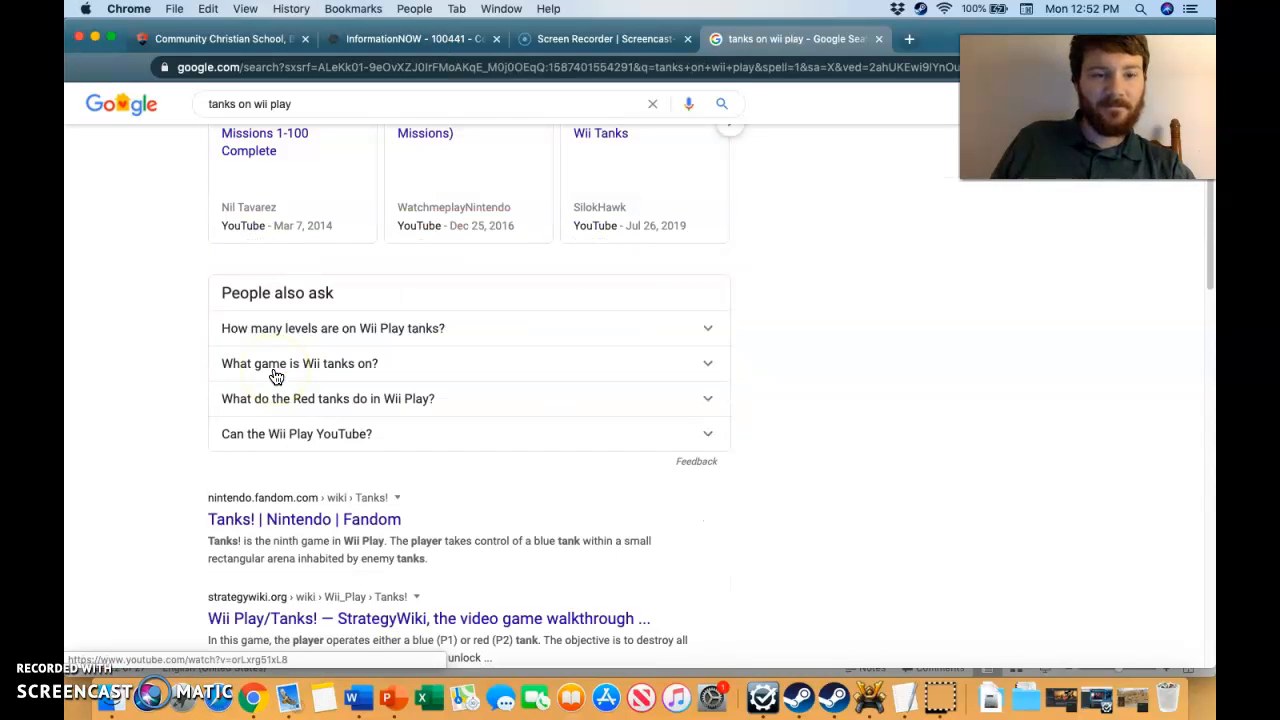
pyautogui.scroll(3)
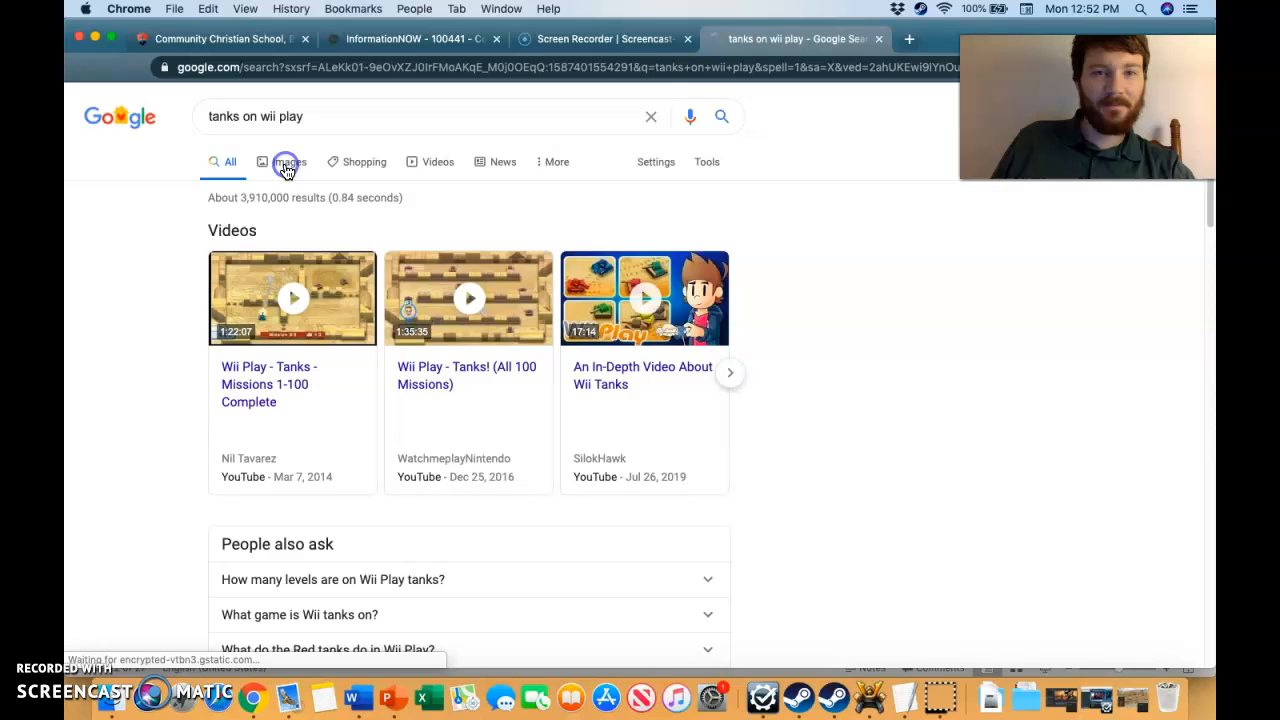
# Switch to image results and preview the Wii Play Tanks Missions 1-100 Complete image
pyautogui.click(288, 160)
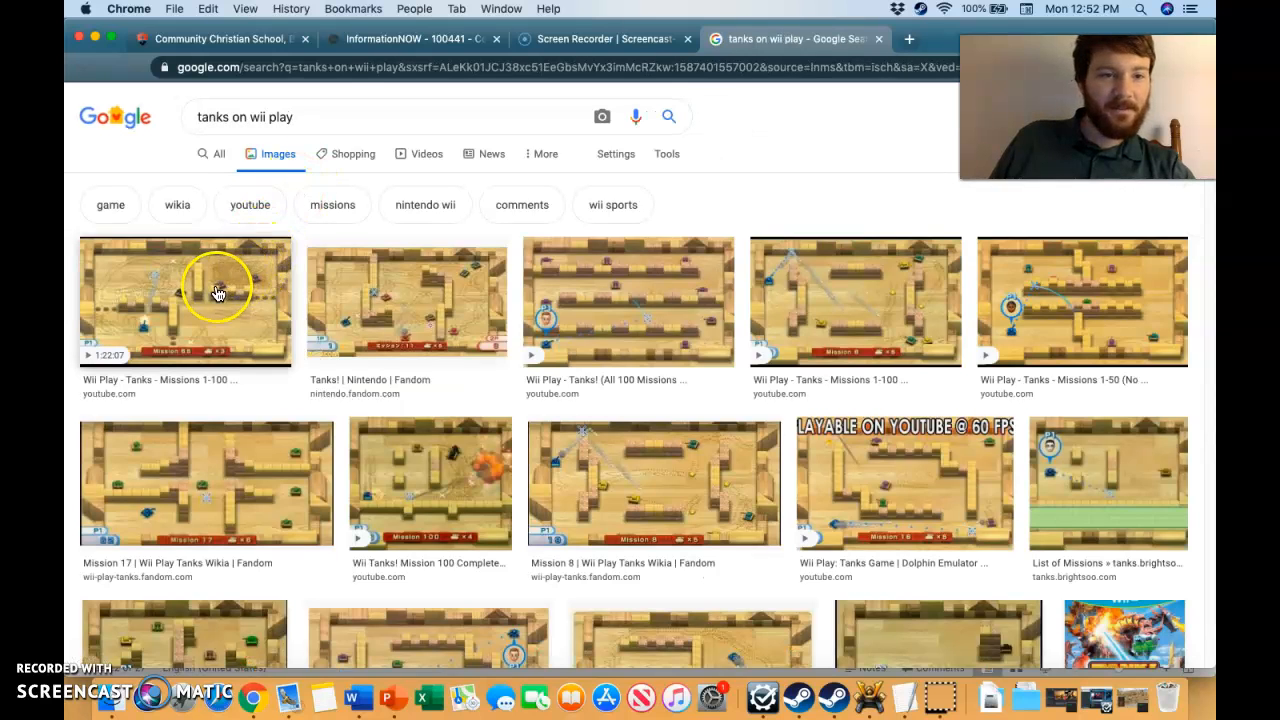
pyautogui.click(184, 300)
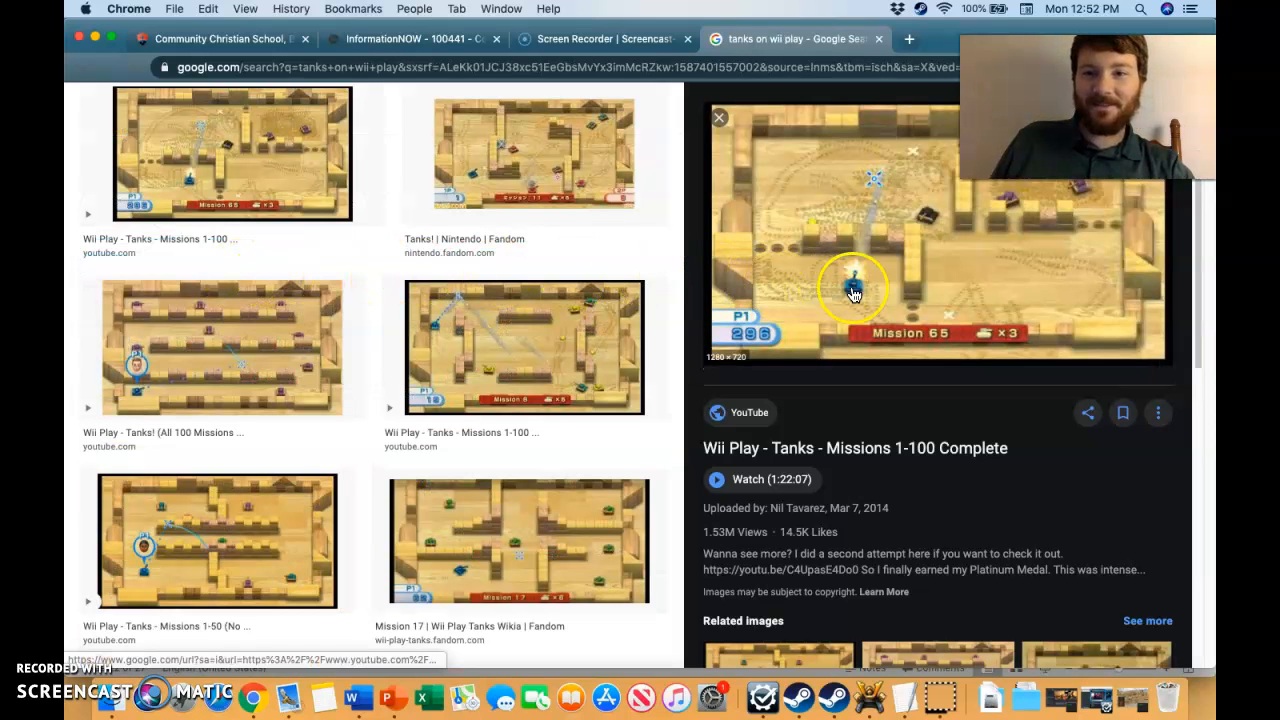
pyautogui.moveTo(976, 308)
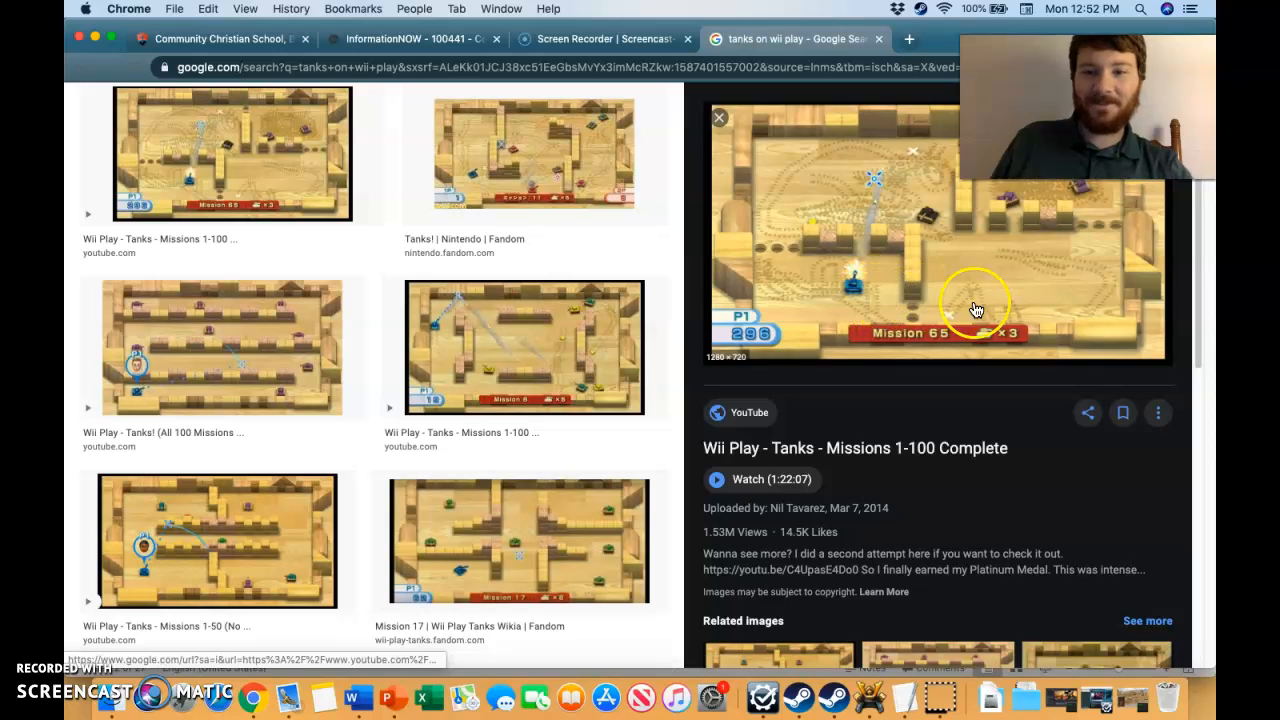
pyautogui.moveTo(824, 276)
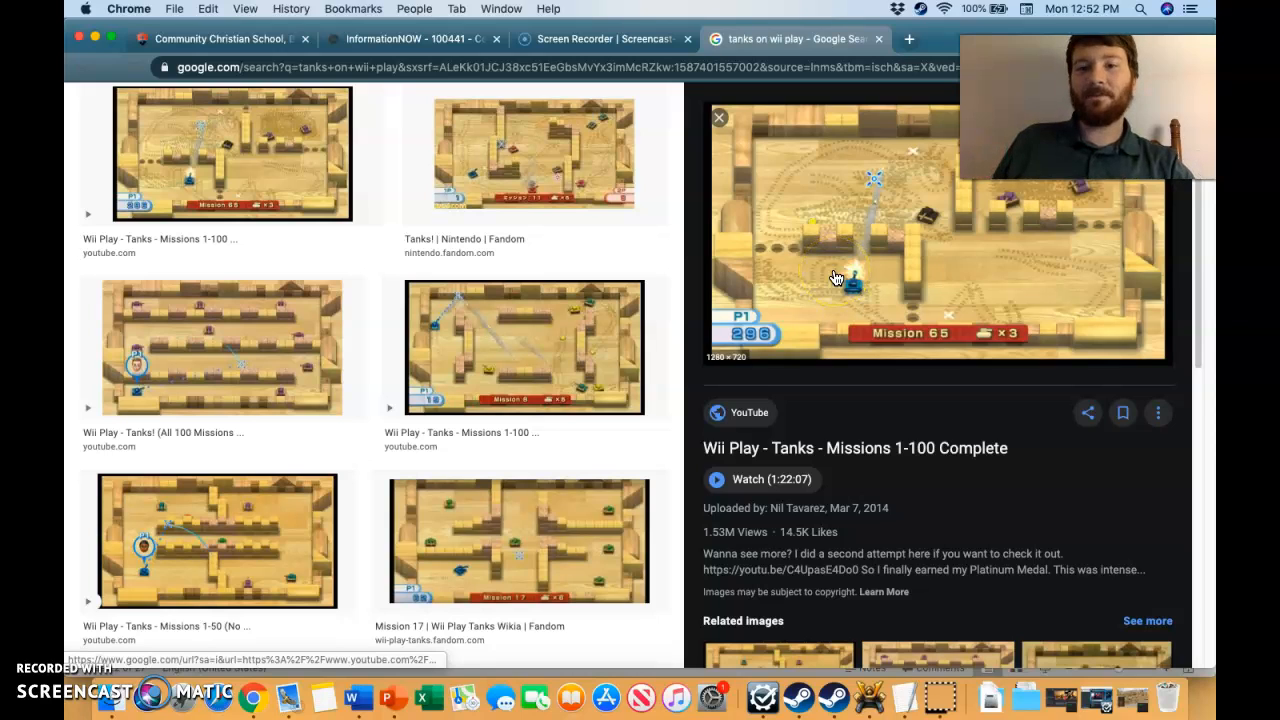
pyautogui.click(830, 272)
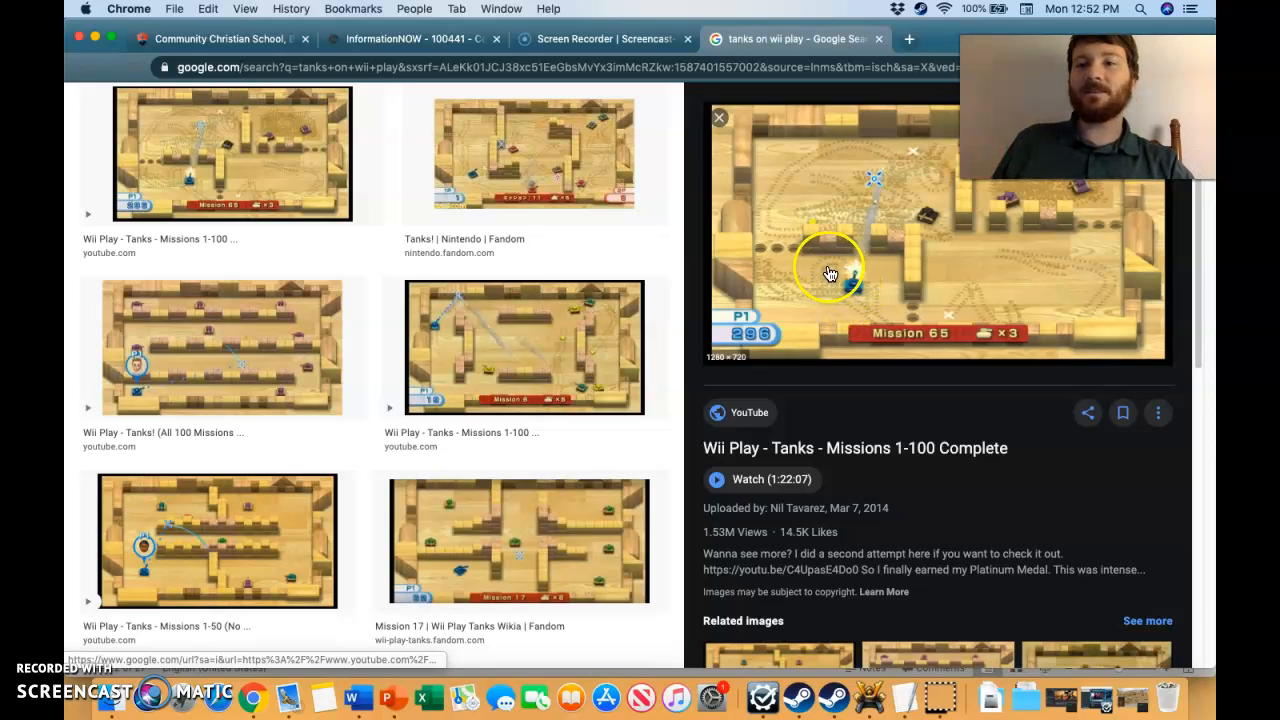
pyautogui.moveTo(816, 268)
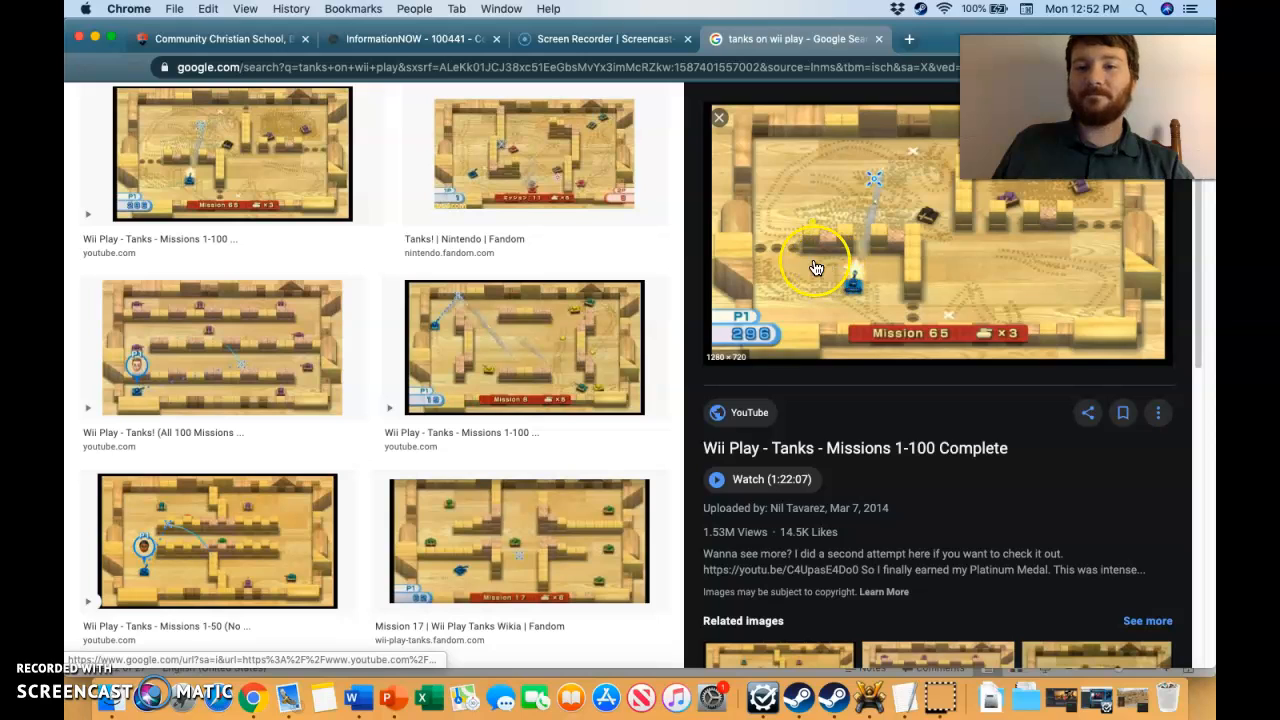
pyautogui.moveTo(864, 300)
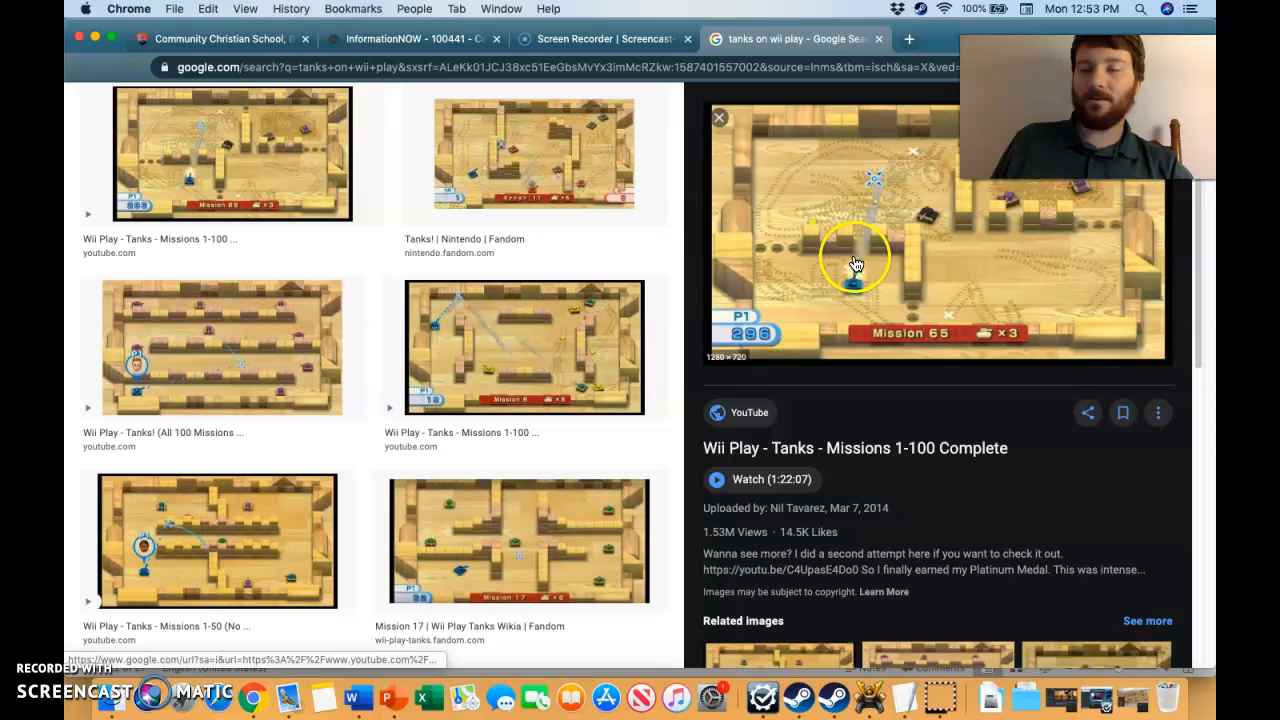
pyautogui.moveTo(920, 338)
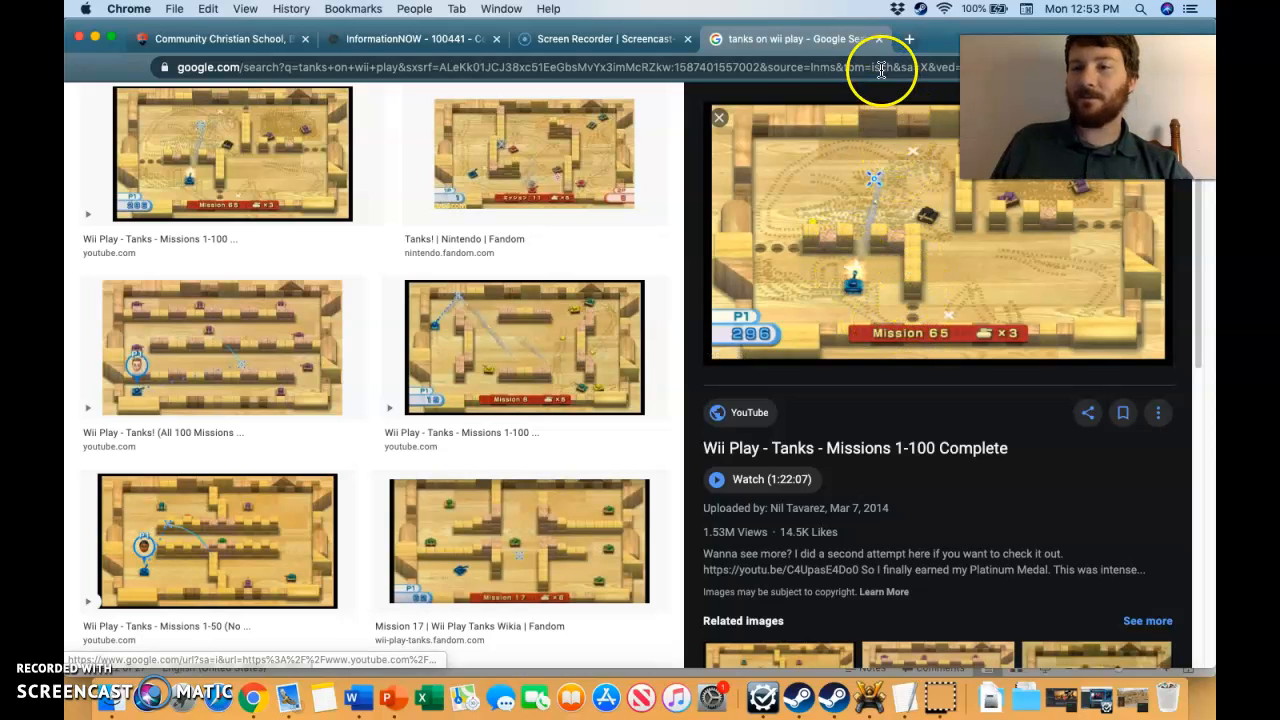
pyautogui.moveTo(880, 44)
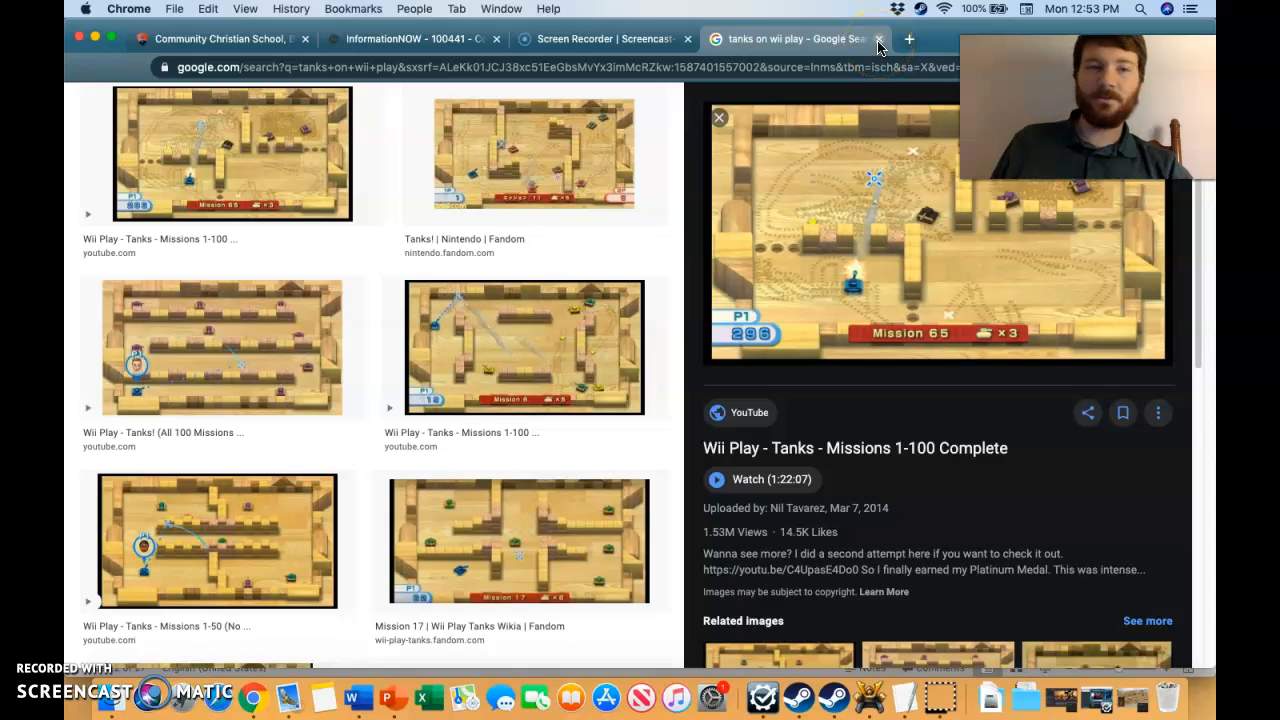
# Return to PowerPoint on the Hardware (cont.) slide about the motherboard and software
pyautogui.click(878, 40)
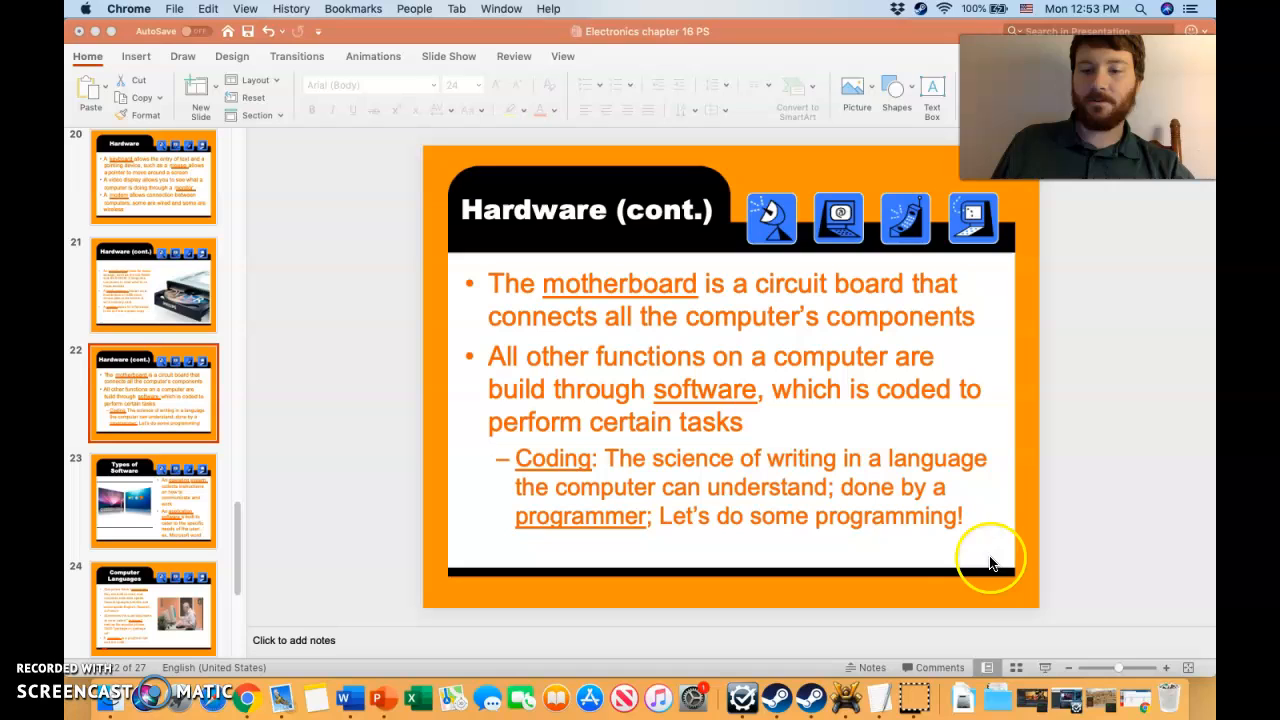
pyautogui.click(448, 56)
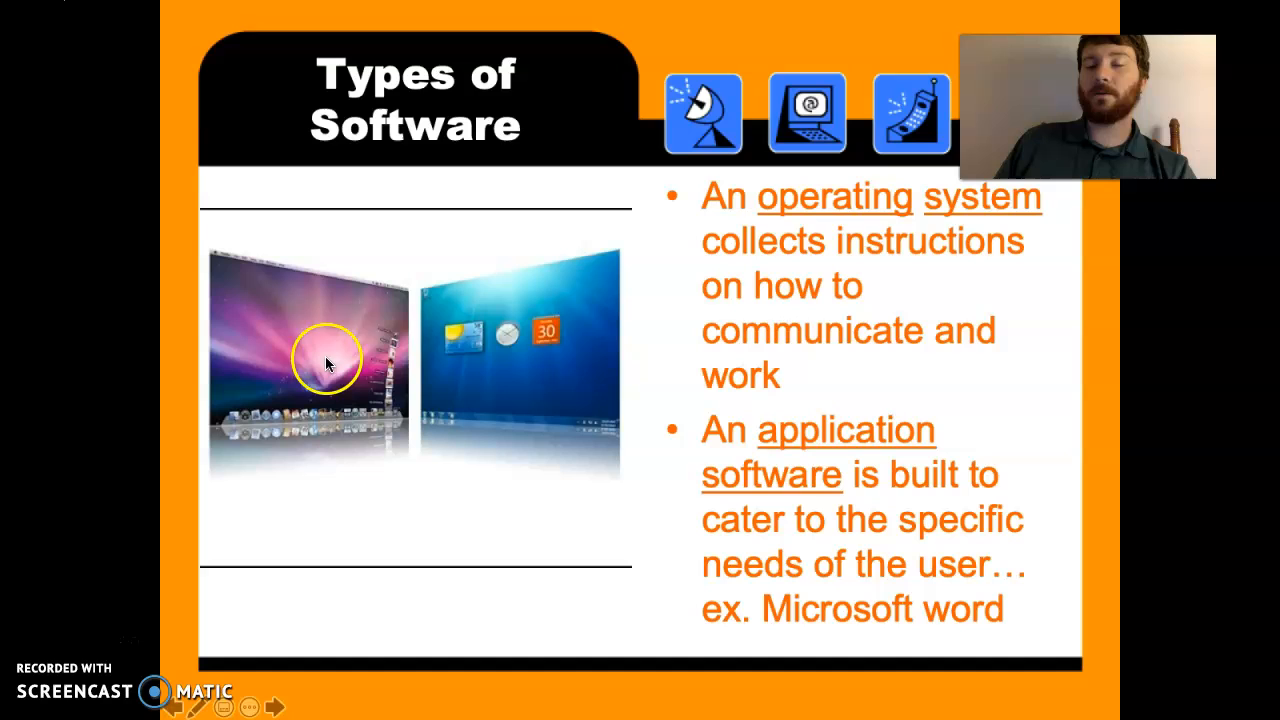
pyautogui.moveTo(456, 356)
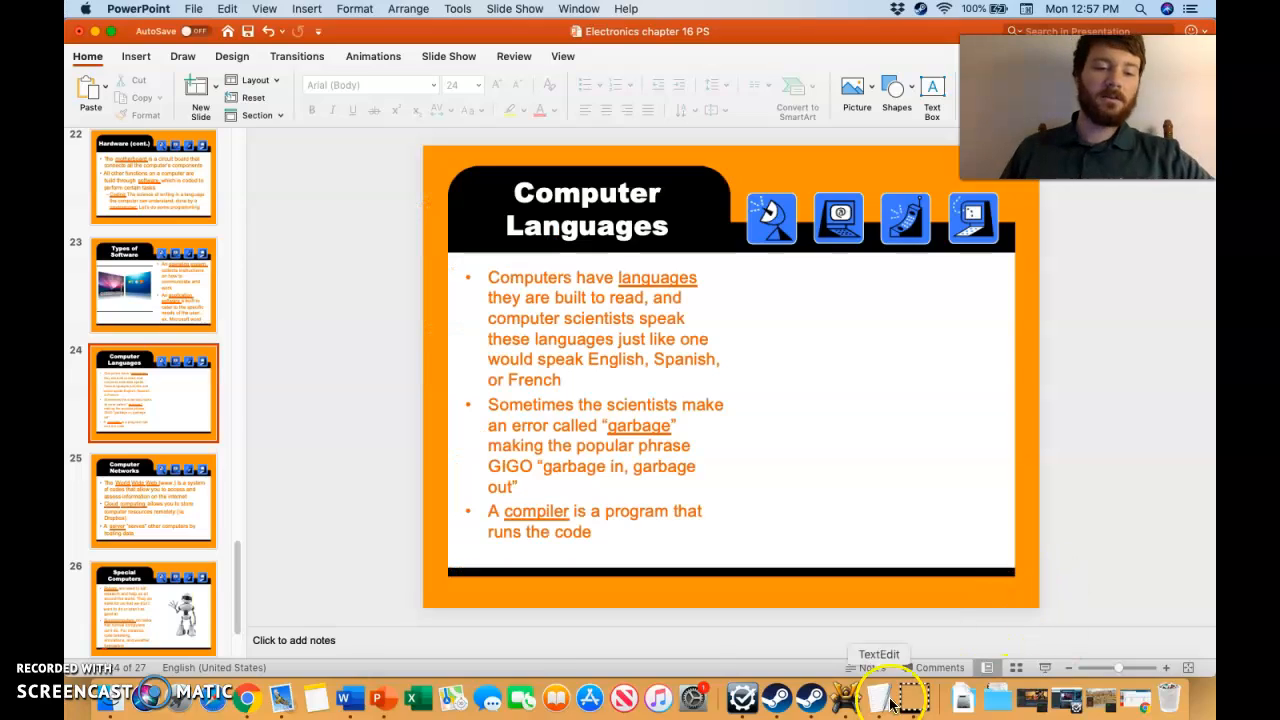
# Bring Chrome forward, showing the Chalkable InformationNOW Grade Book
pyautogui.click(252, 696)
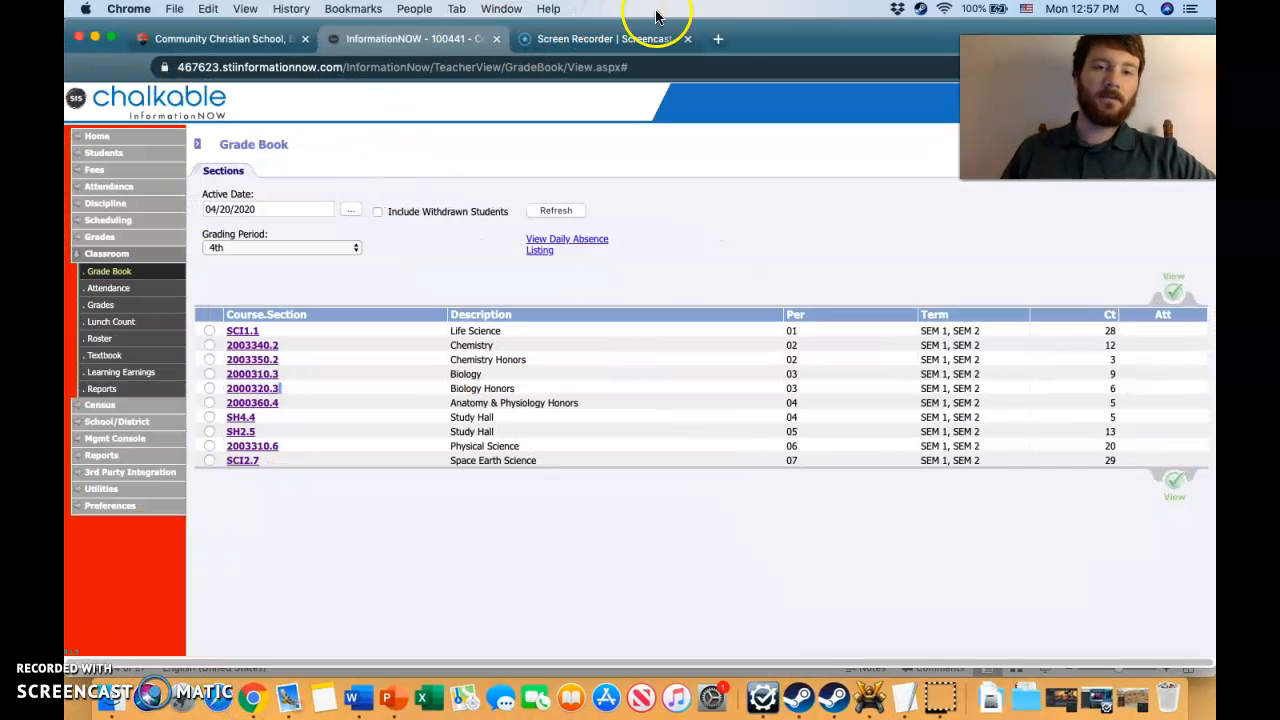
# Search 'computer languages' in a new tab and open the Programming language Wikipedia article
pyautogui.click(716, 40)
pyautogui.write('computer languages')
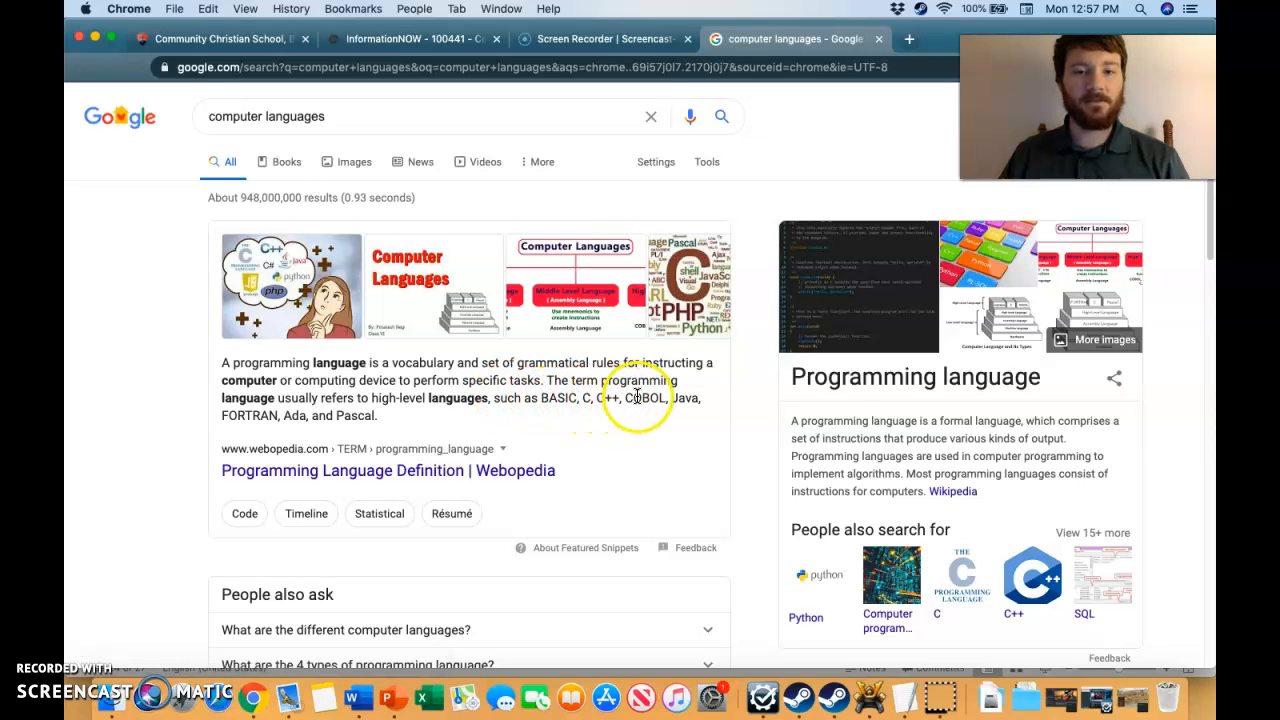
pyautogui.moveTo(264, 414)
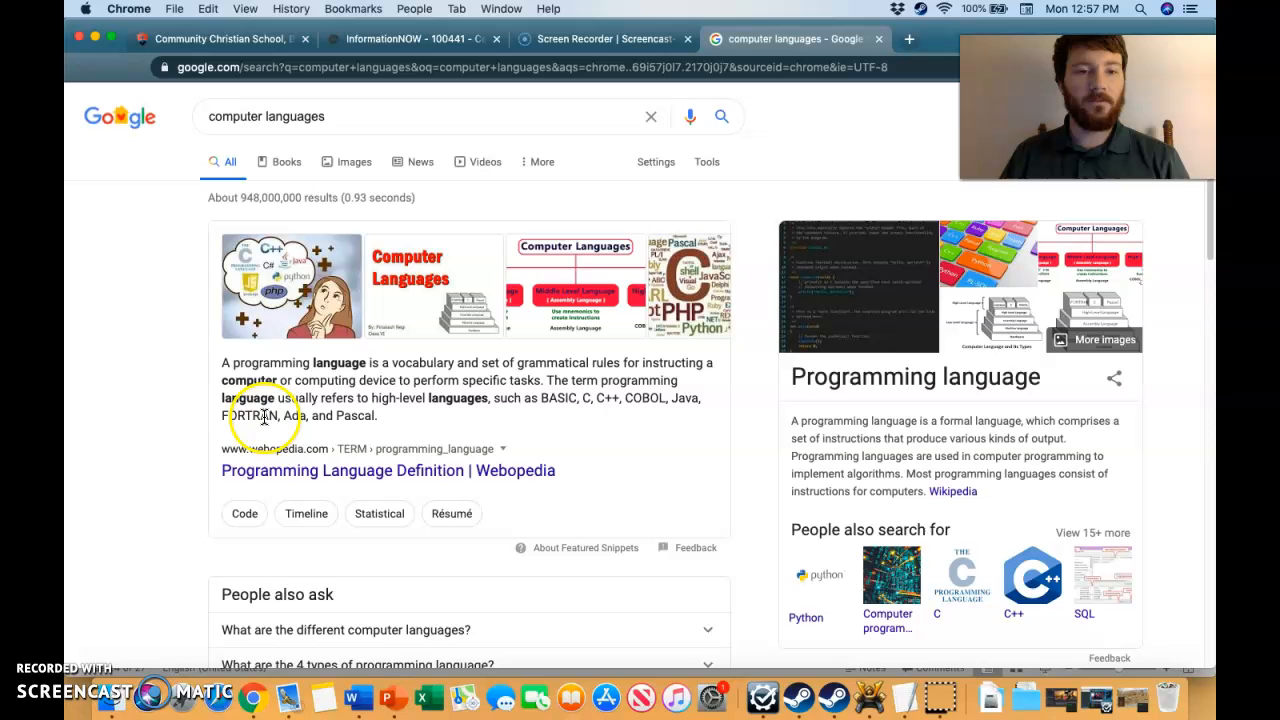
pyautogui.moveTo(436, 420)
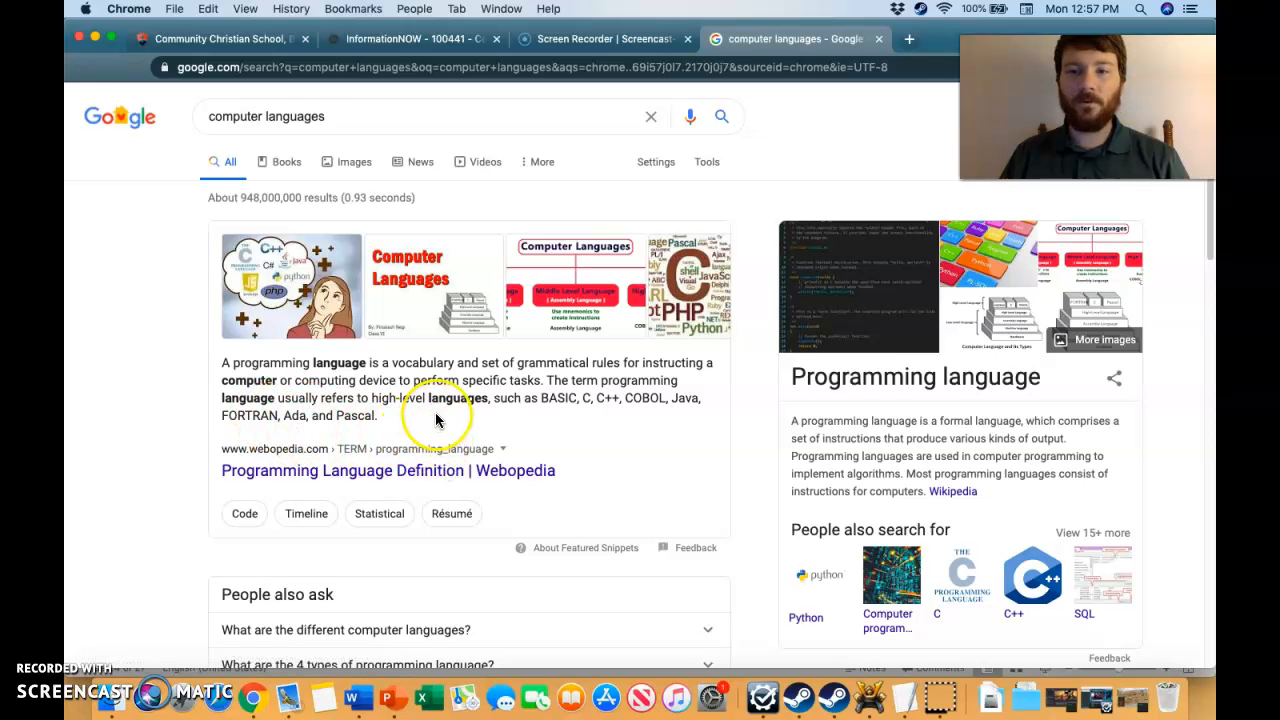
pyautogui.scroll(-3)
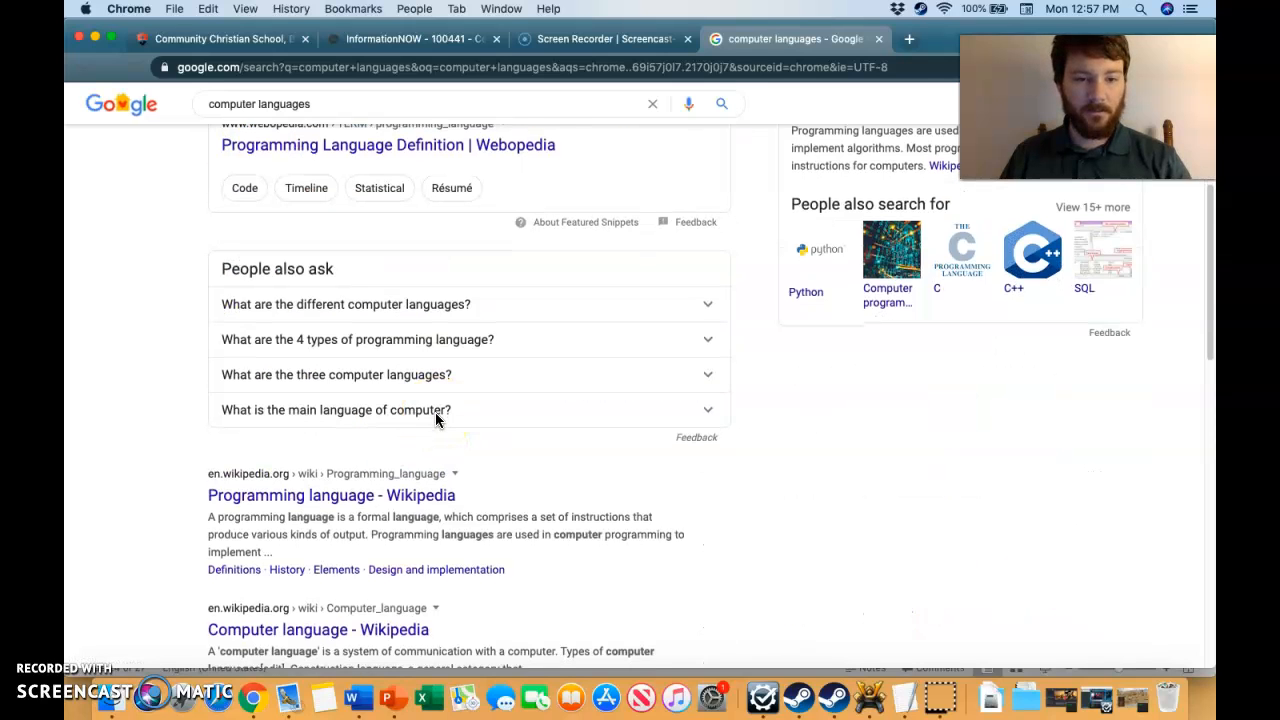
pyautogui.click(332, 496)
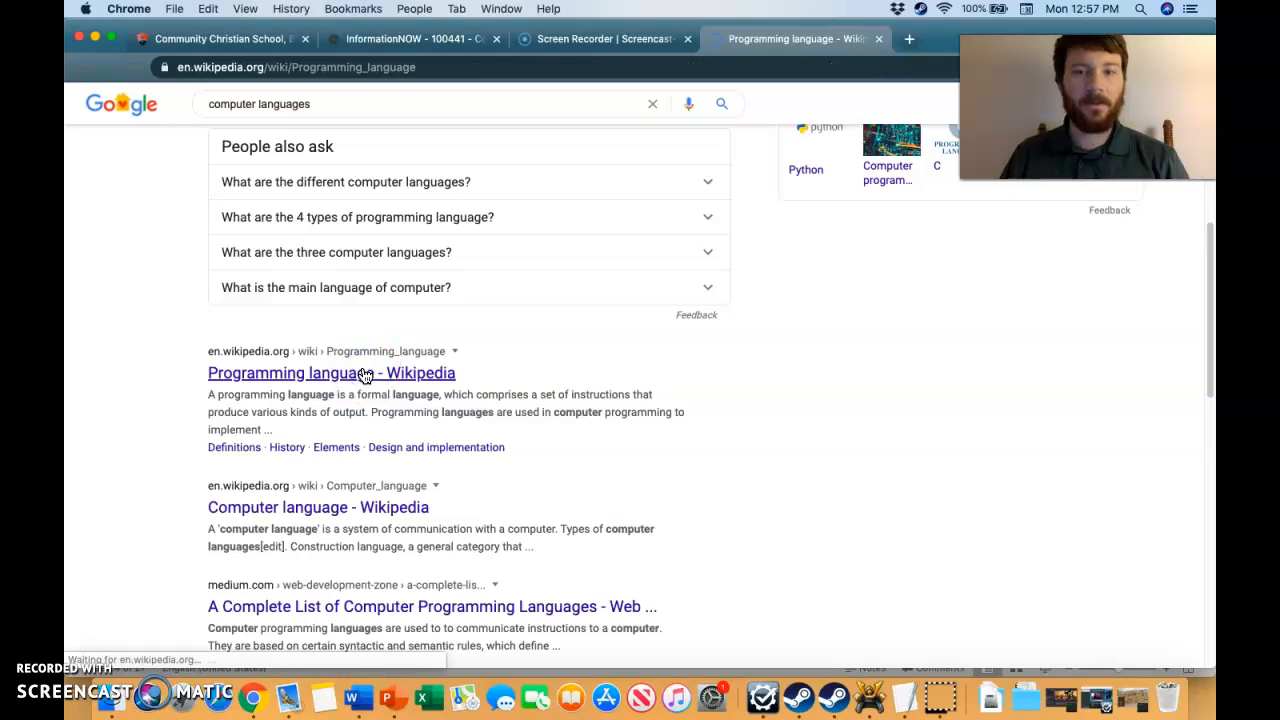
# Scroll through the Wikipedia article, then return to the Computer Languages slide
pyautogui.click(332, 372)
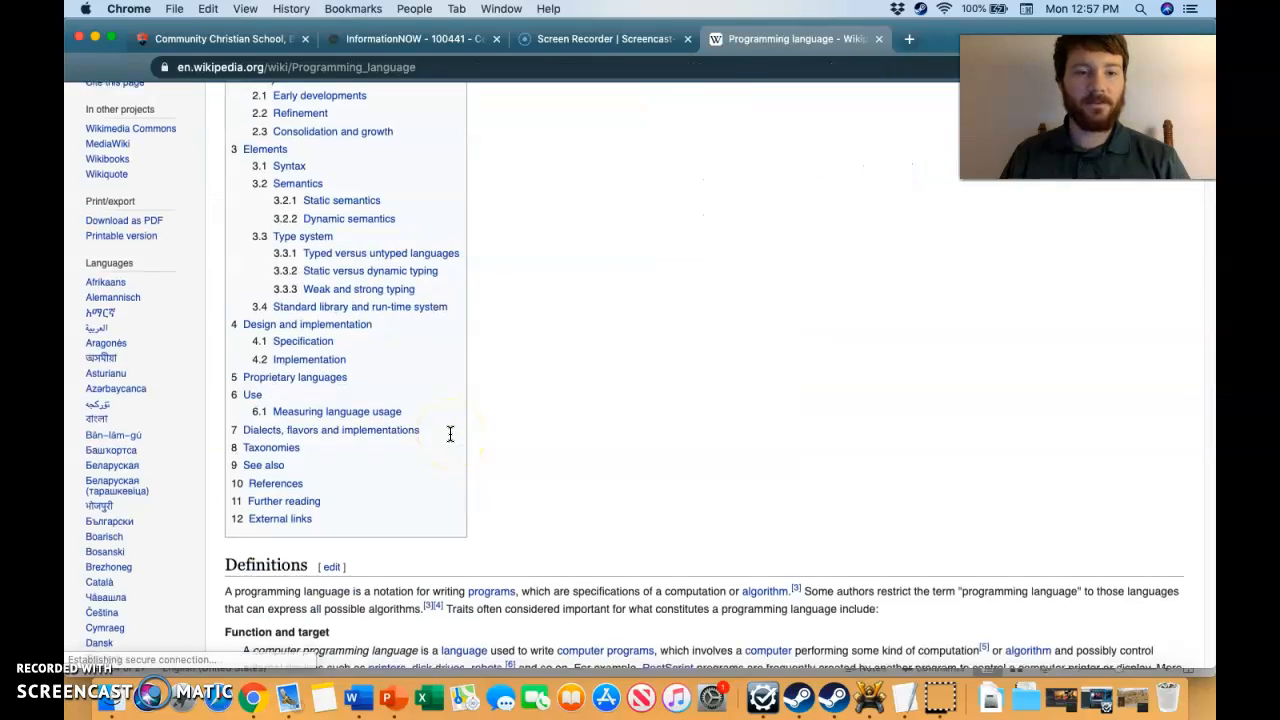
pyautogui.scroll(-3)
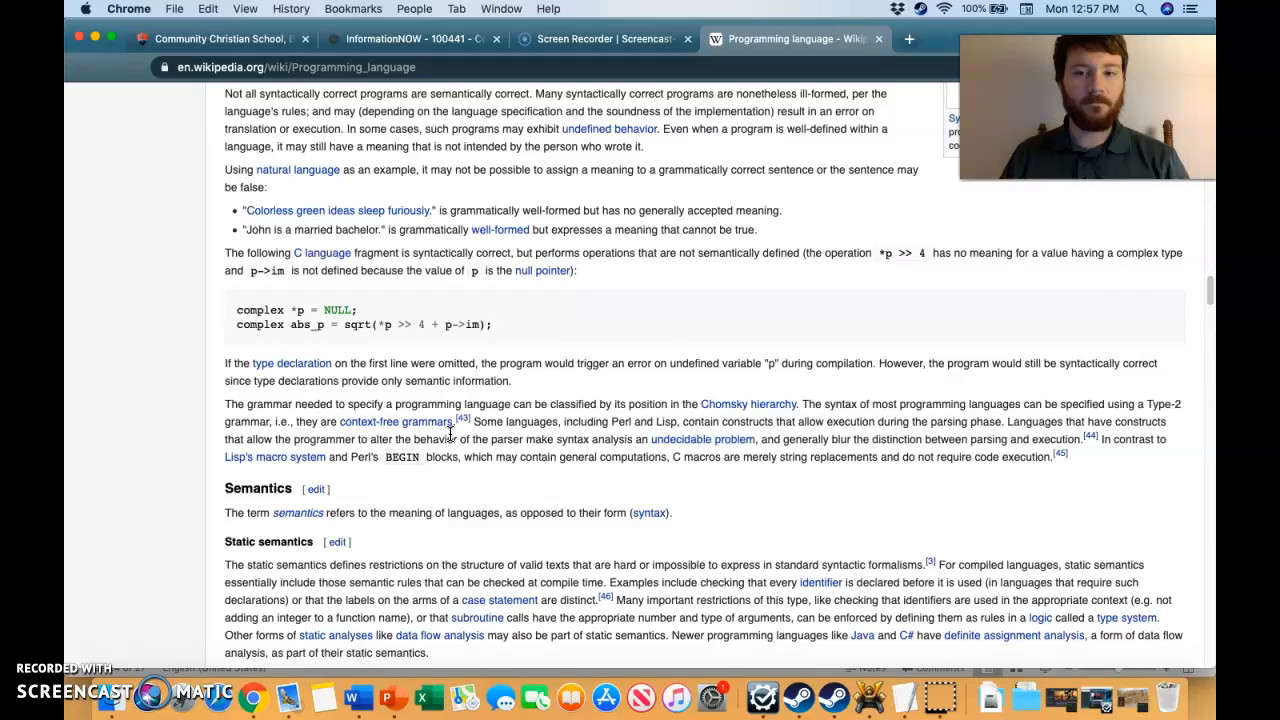
pyautogui.scroll(-3)
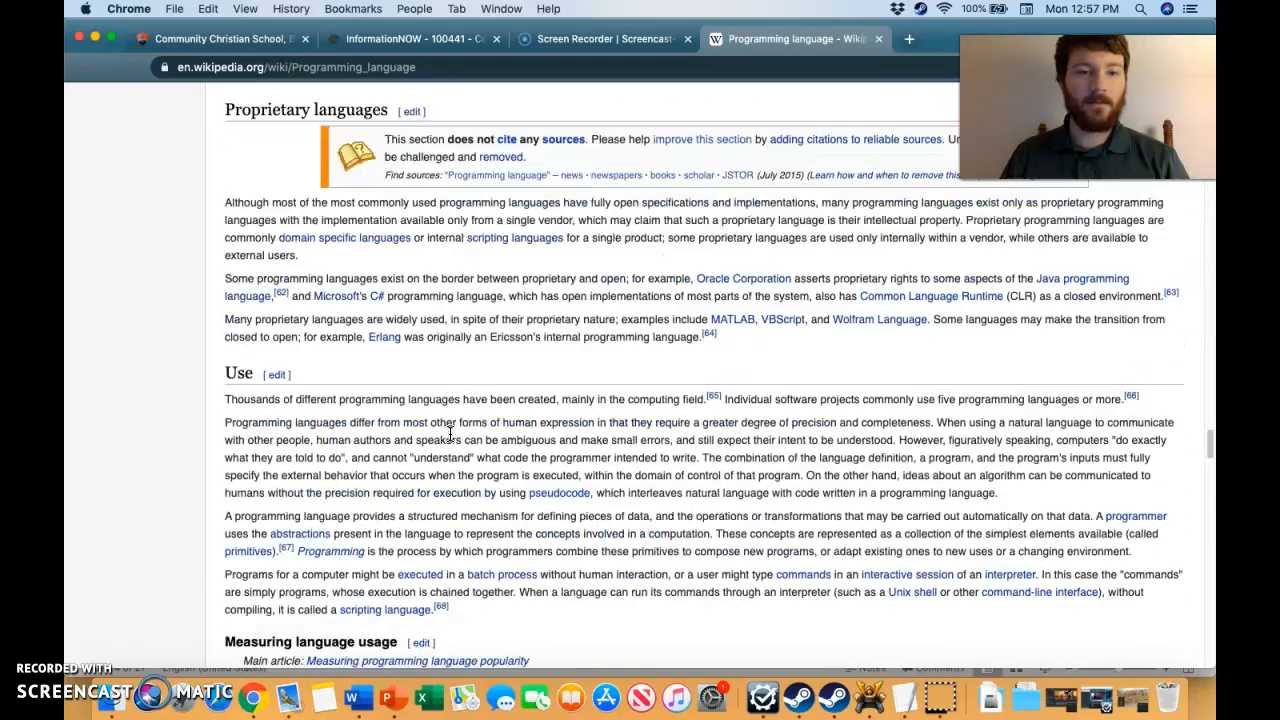
pyautogui.scroll(-3)
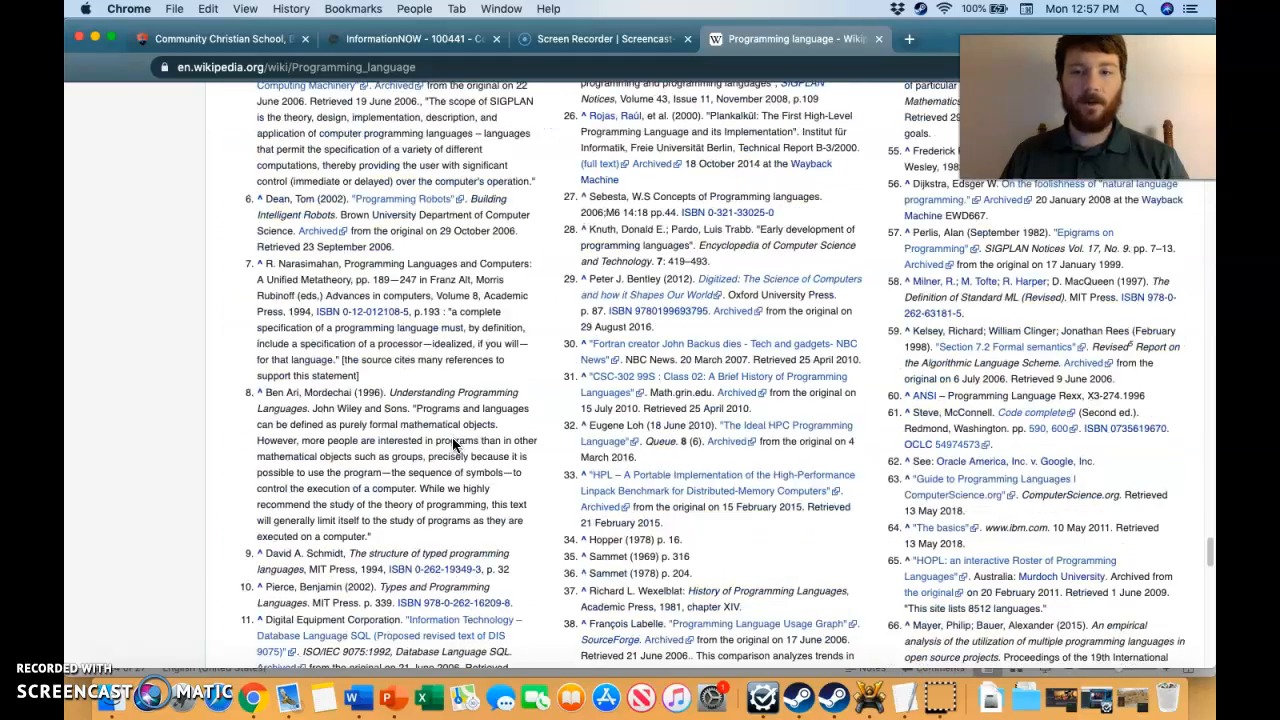
pyautogui.scroll(-3)
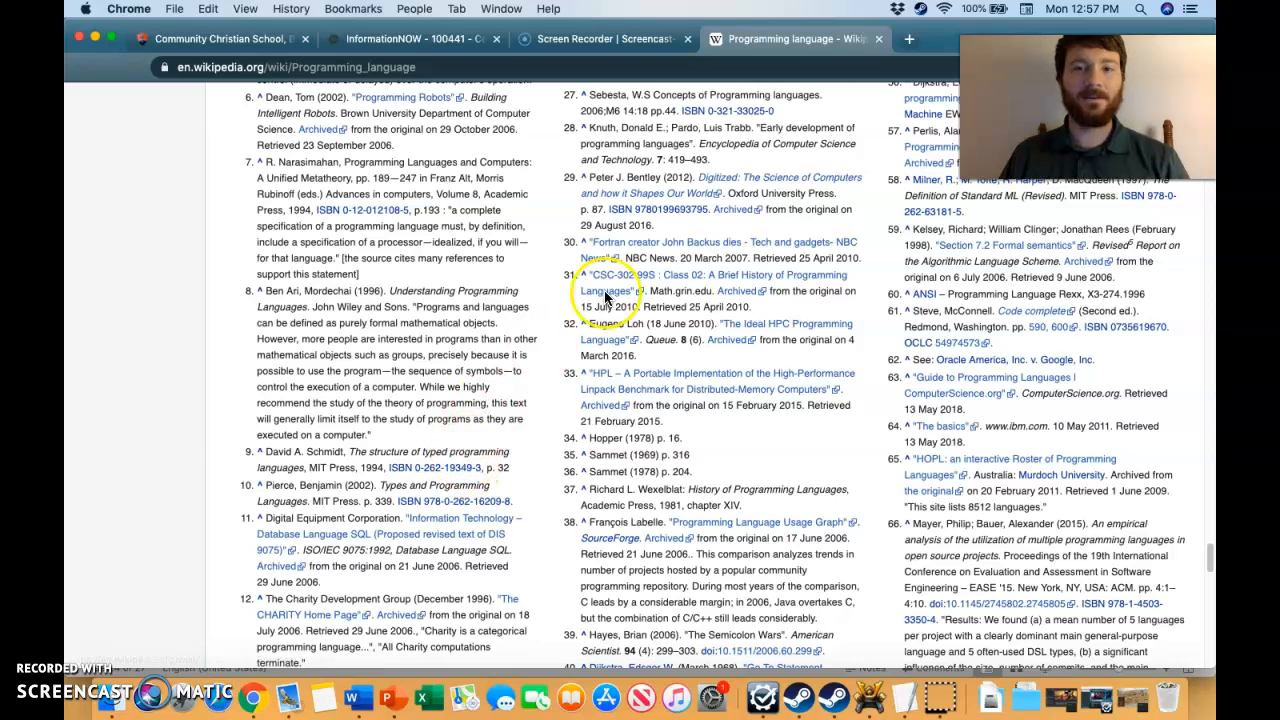
pyautogui.click(410, 40)
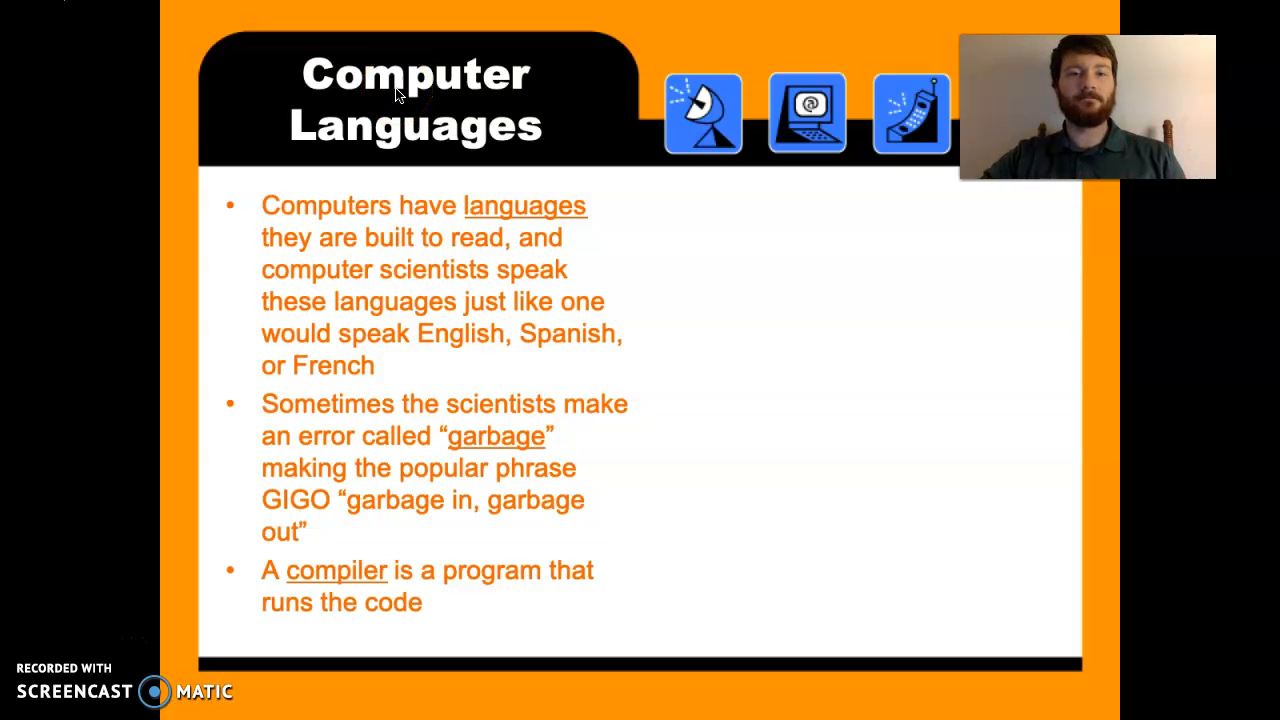
pyautogui.moveTo(508, 236)
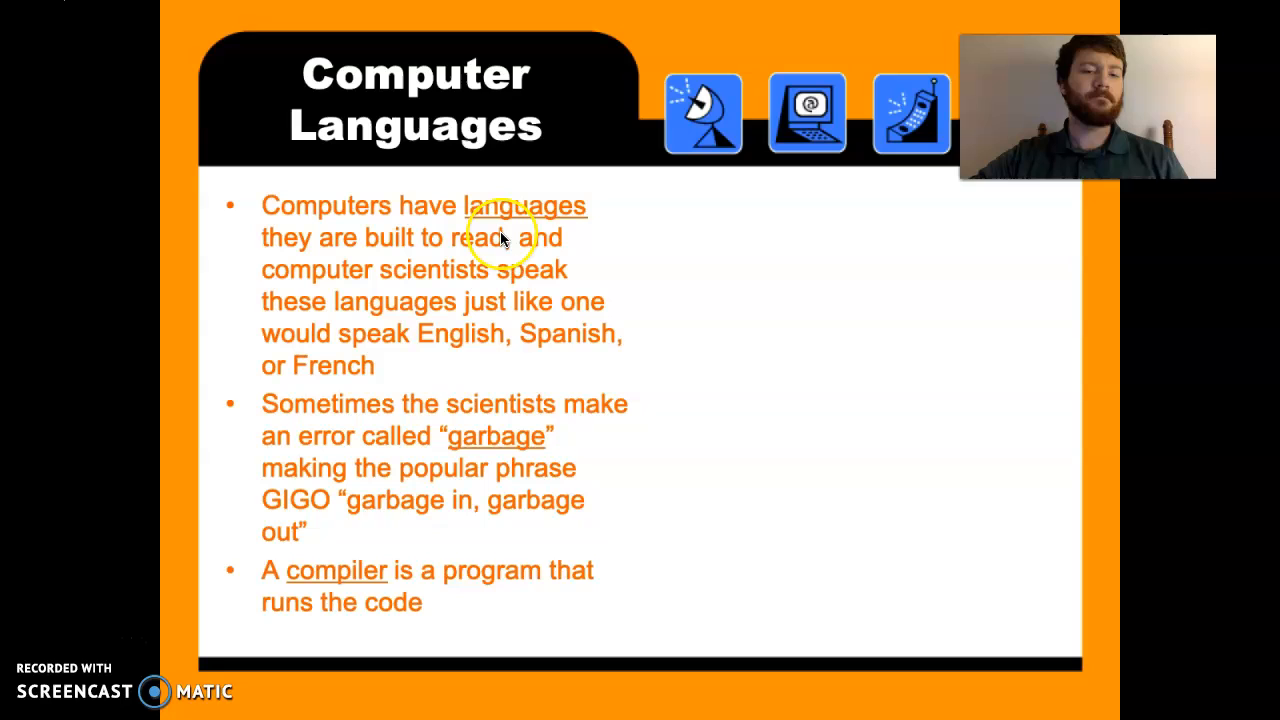
pyautogui.moveTo(416, 584)
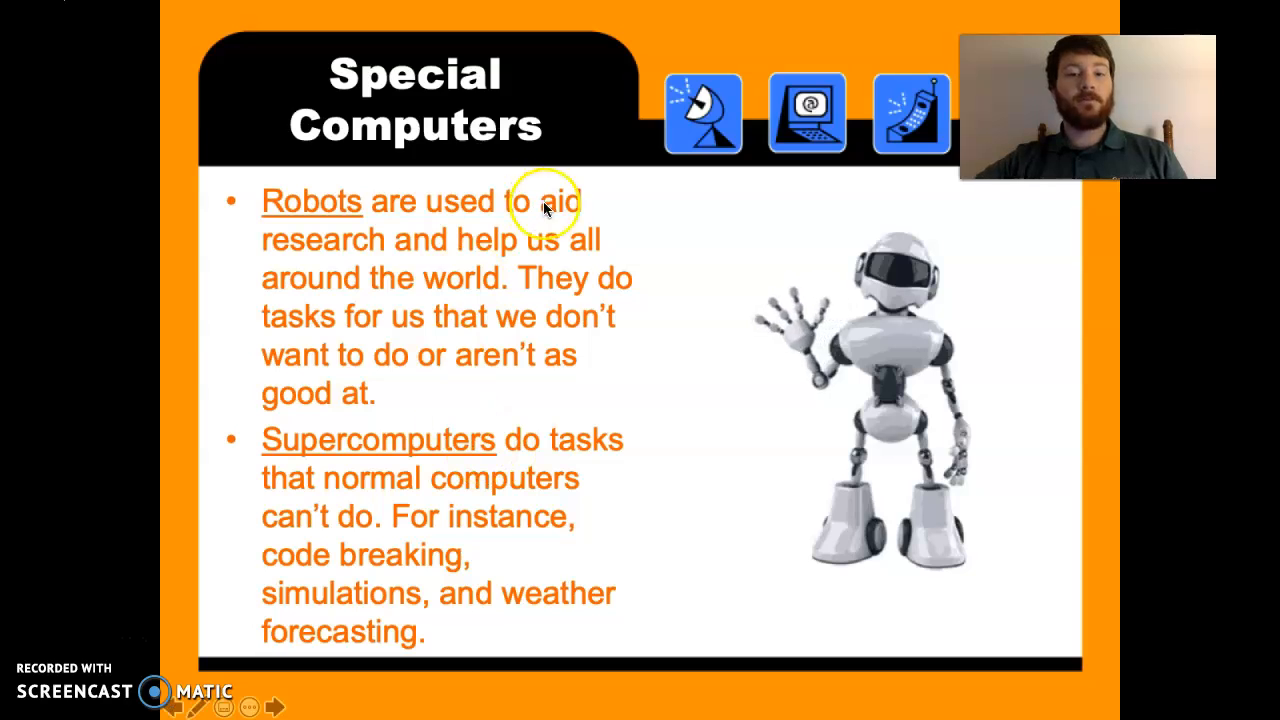
pyautogui.moveTo(484, 374)
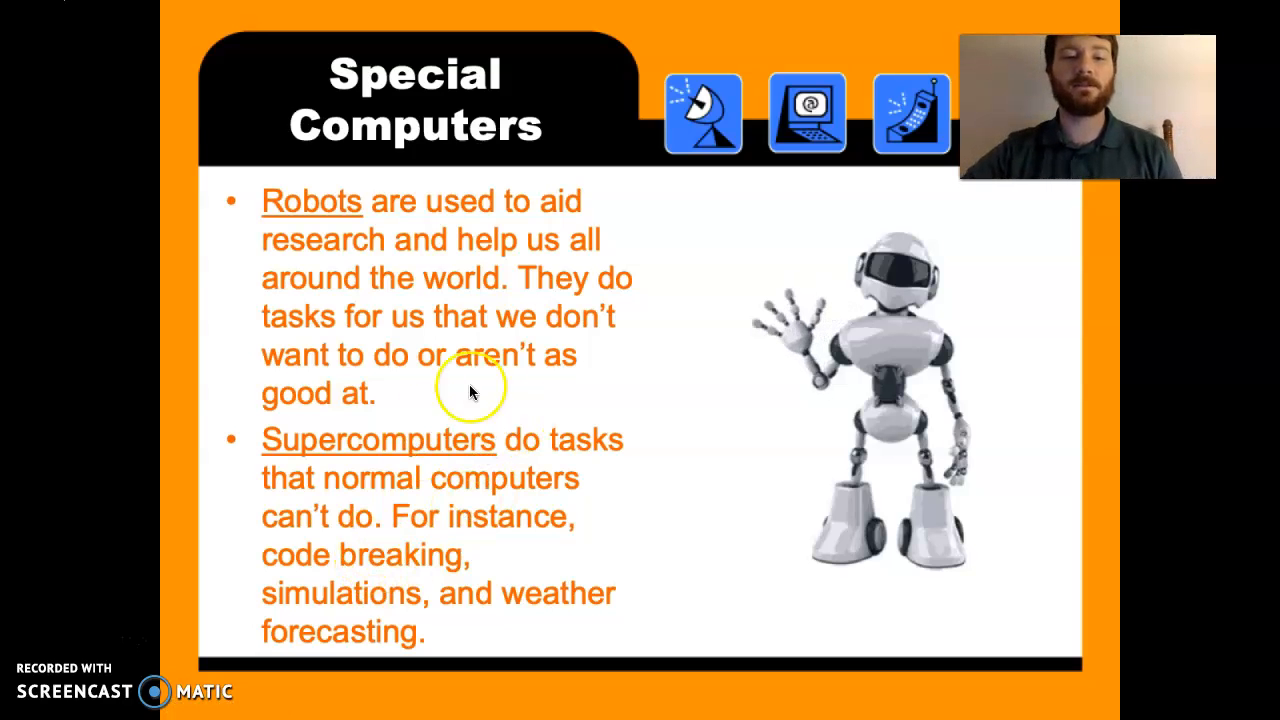
pyautogui.moveTo(600, 304)
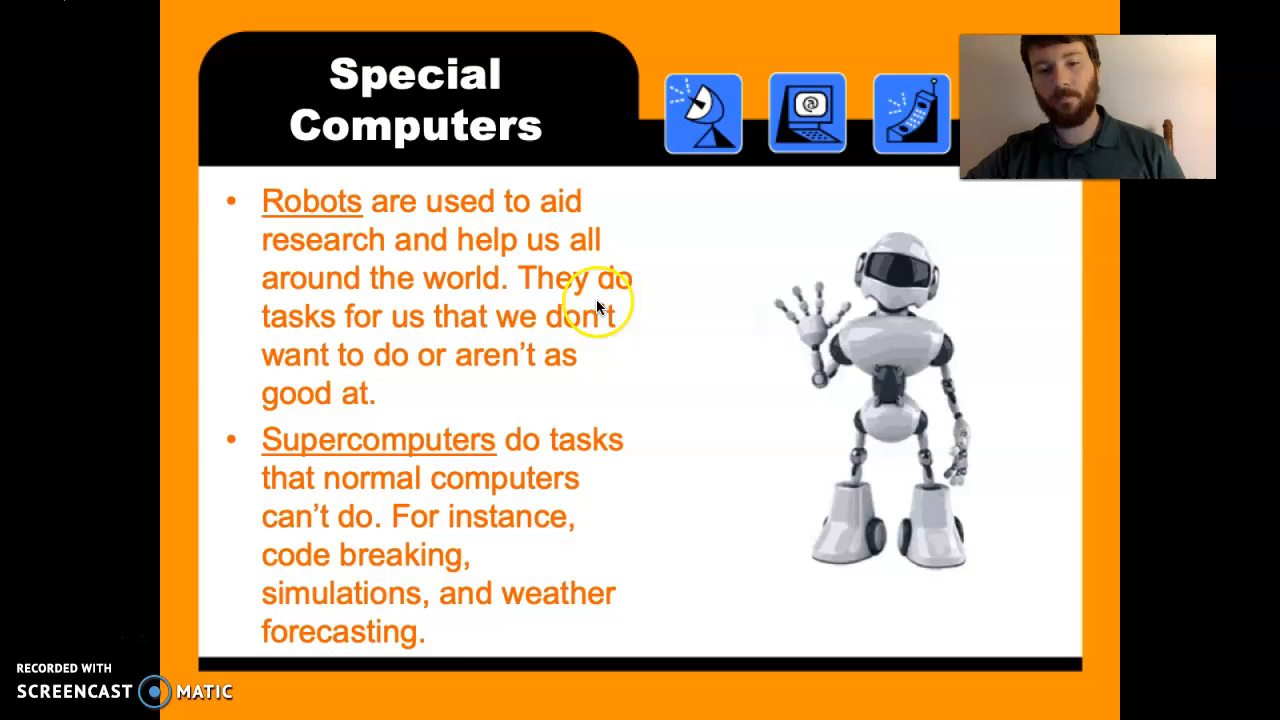